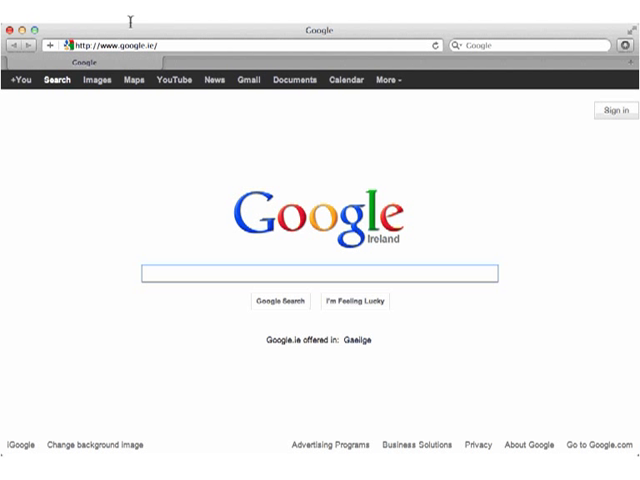
{"action": "type", "text": "www.prezi.com/"}
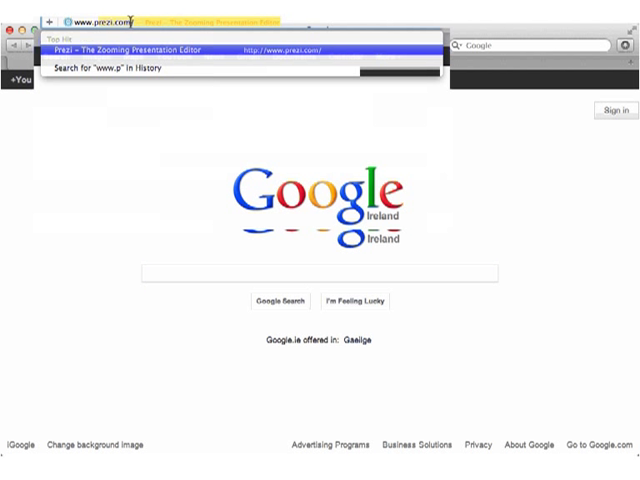
{"action": "type", "text": "rezi.co"}
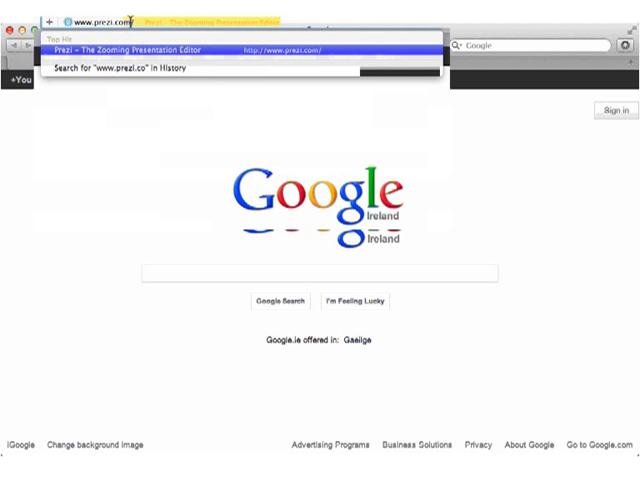
{"action": "left_click", "coordinate": [150, 47]}
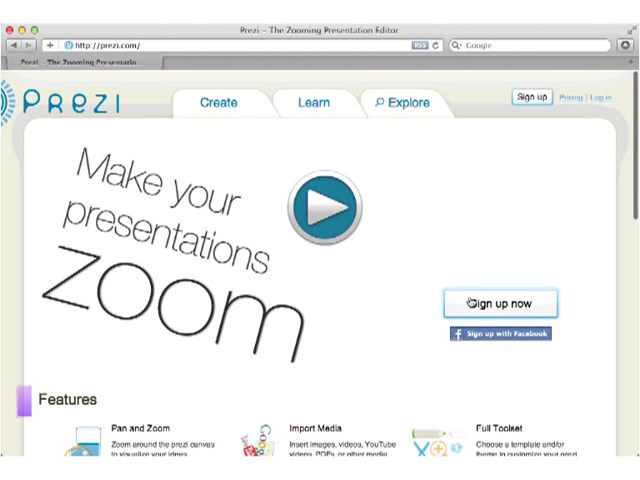
Scroll down the Prezi homepage through Features and Prezis we like
{"action": "scroll", "scroll_direction": "down", "scroll_amount": 3}
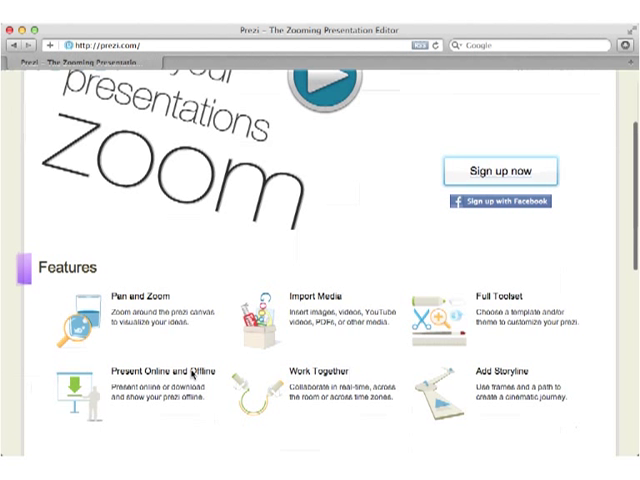
{"action": "scroll", "scroll_direction": "down", "scroll_amount": 3}
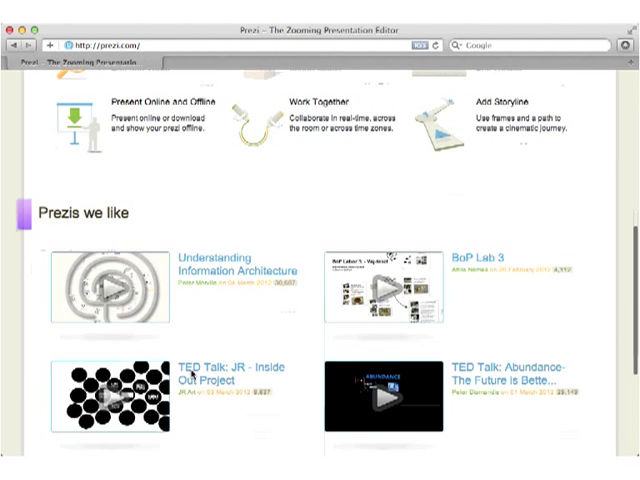
{"action": "scroll", "scroll_direction": "down", "scroll_amount": 3}
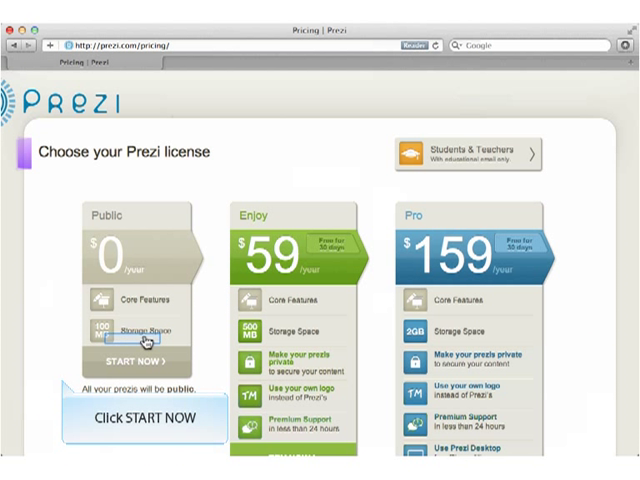
Choose the free Public license and log in with a Facebook account
{"action": "left_click", "coordinate": [135, 360]}
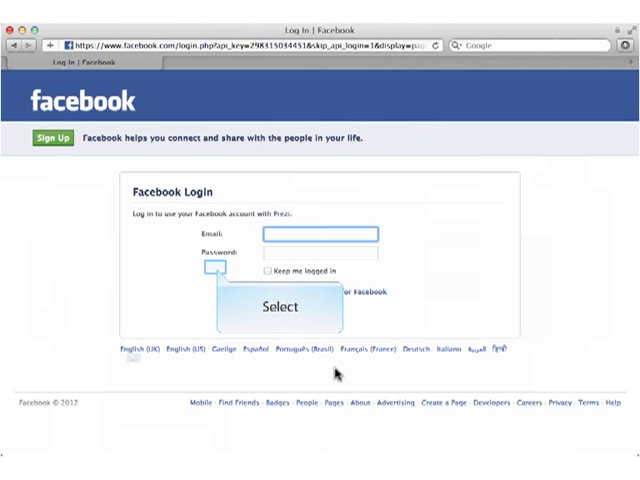
{"action": "left_click", "coordinate": [283, 306]}
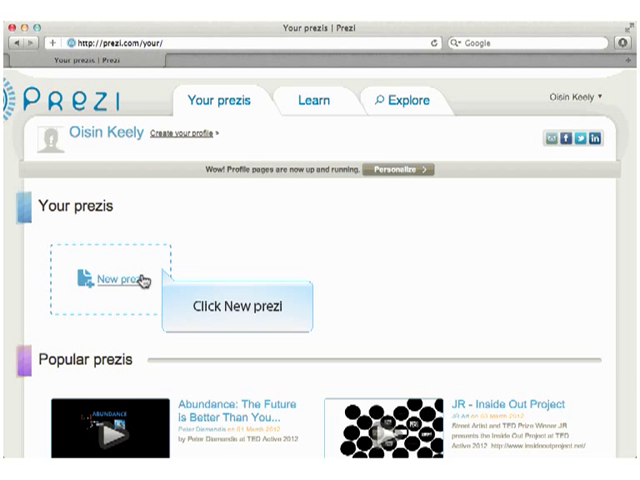
Create a new prezi titled 'Oisín's Presentation' described as the big conference presentation
{"action": "left_click", "coordinate": [108, 278]}
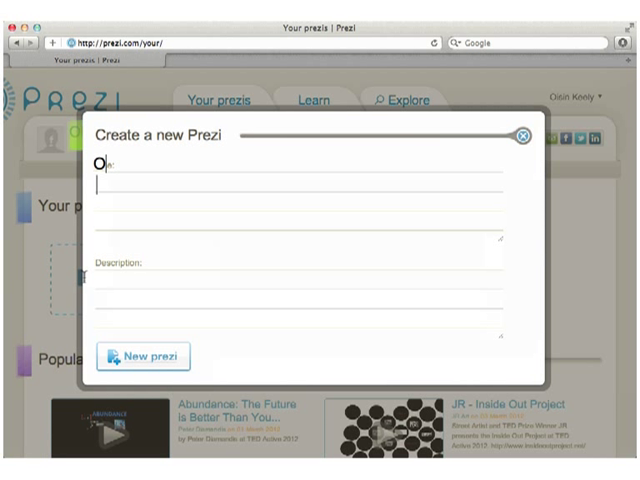
{"action": "type", "text": "Oisín's P"}
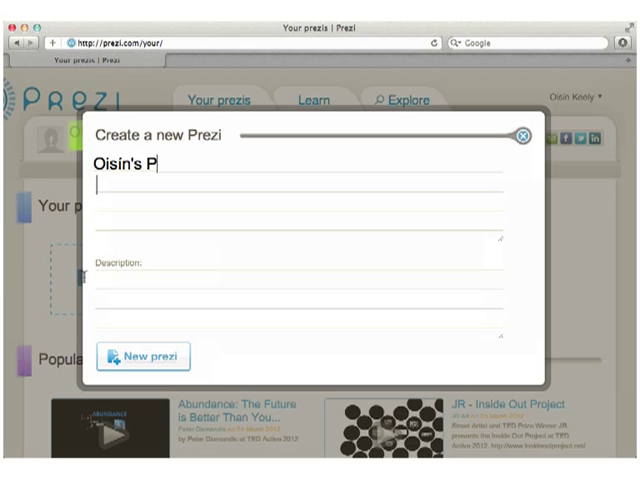
{"action": "type", "text": "resentation"}
{"action": "left_click", "coordinate": [299, 304]}
{"action": "type", "text": "This is m"}
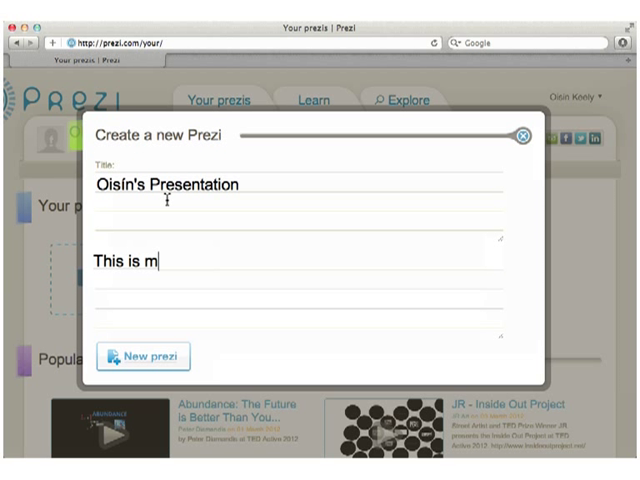
{"action": "type", "text": "y pre"}
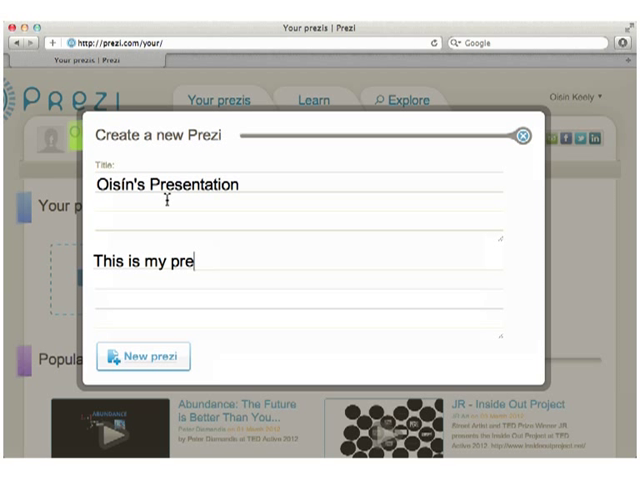
{"action": "type", "text": "sentation for"}
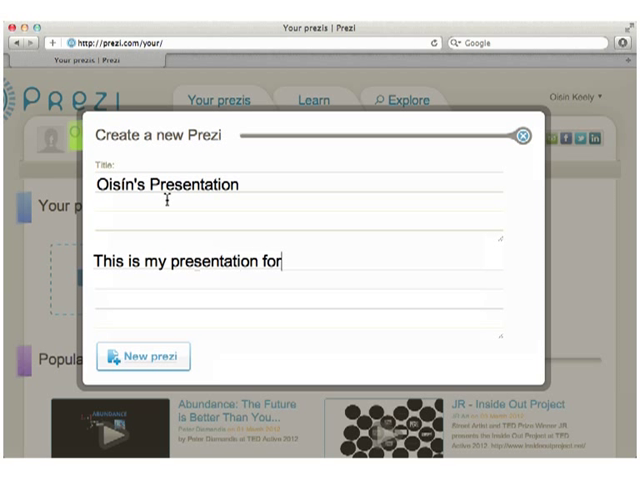
{"action": "type", "text": "the bi"}
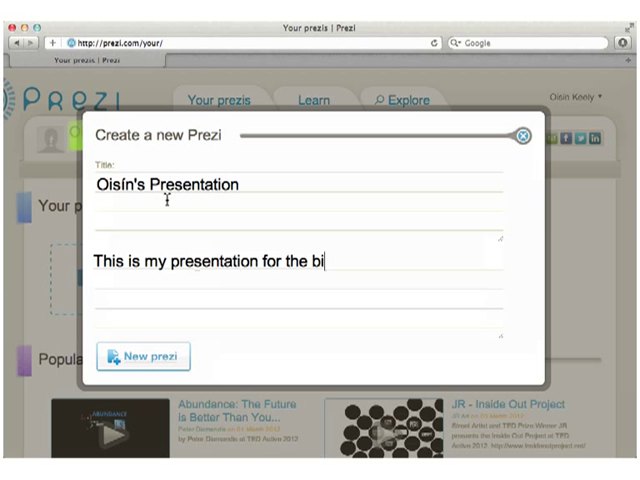
{"action": "type", "text": "g conference"}
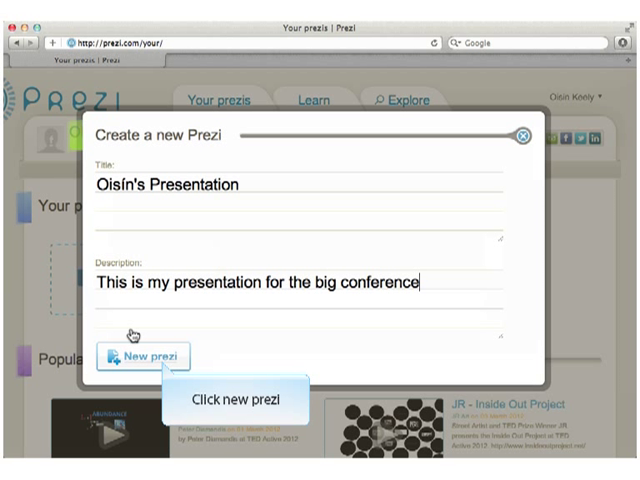
{"action": "left_click", "coordinate": [143, 355]}
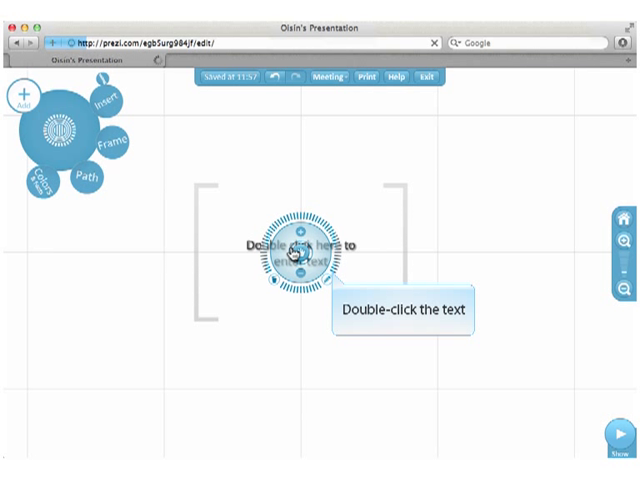
Enter the title 'Oisín's Presentation' and start a body text box below it
{"action": "type", "text": "Oisi"}
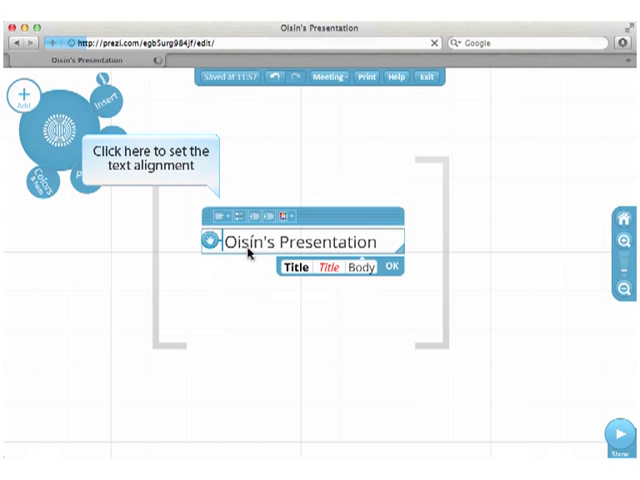
{"action": "left_click", "coordinate": [222, 216]}
{"action": "type", "text": "This is the body"}
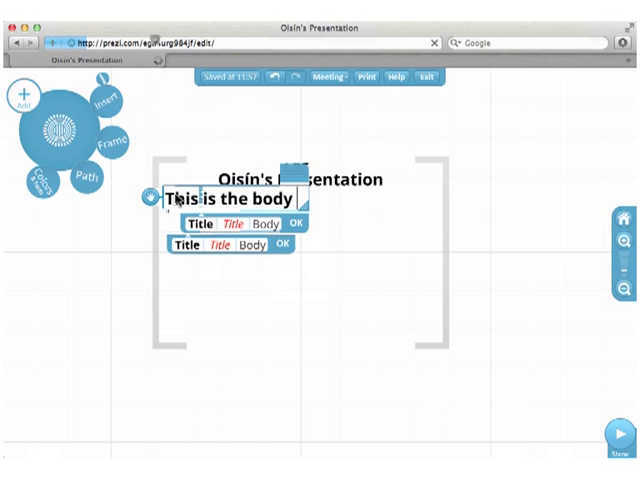
Type the slide's body sentence and Bullet points 2–4, then select the lines
{"action": "type", "text": "of text"}
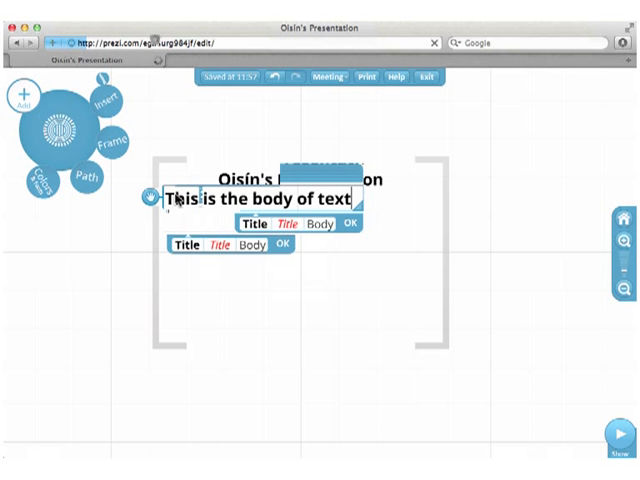
{"action": "type", "text": "for t"}
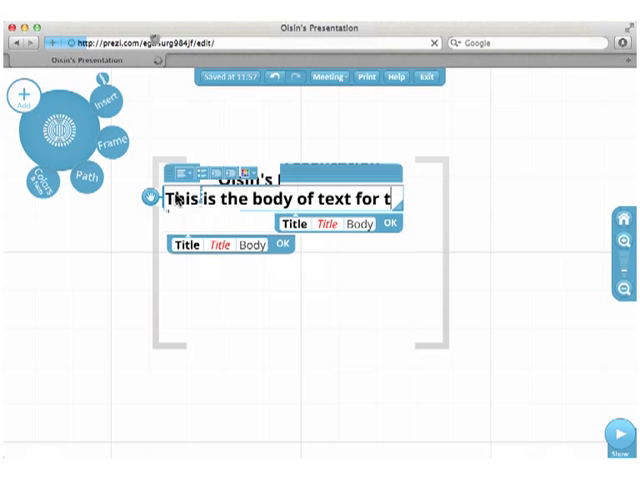
{"action": "type", "text": "he slide"}
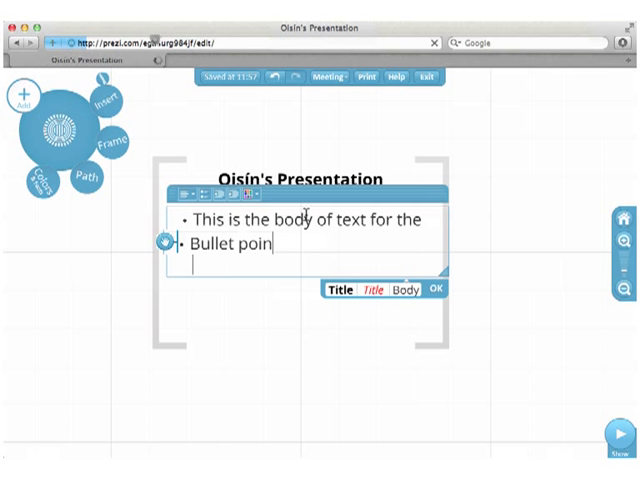
{"action": "type", "text": "t 2"}
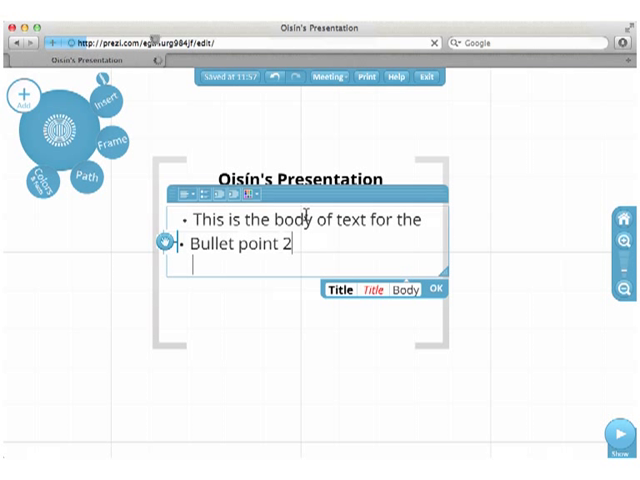
{"action": "triple_click", "coordinate": [235, 262]}
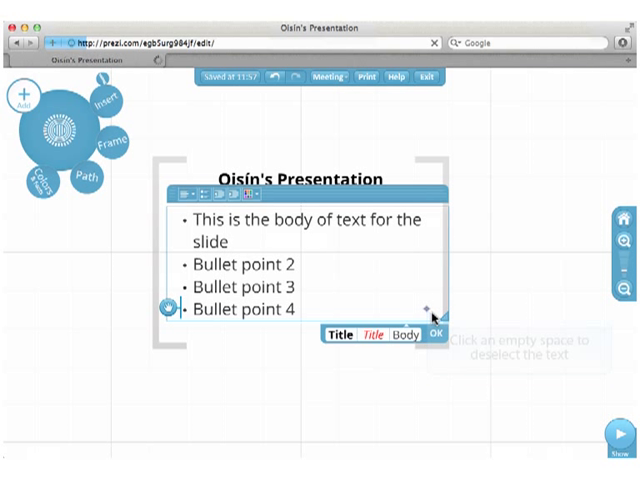
Deselect the bulleted text box to exit editing, then select the slide again
{"action": "left_click", "coordinate": [440, 331]}
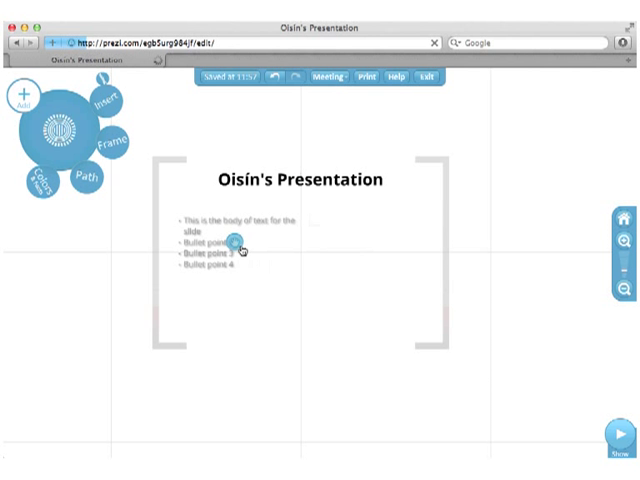
{"action": "left_click", "coordinate": [233, 244]}
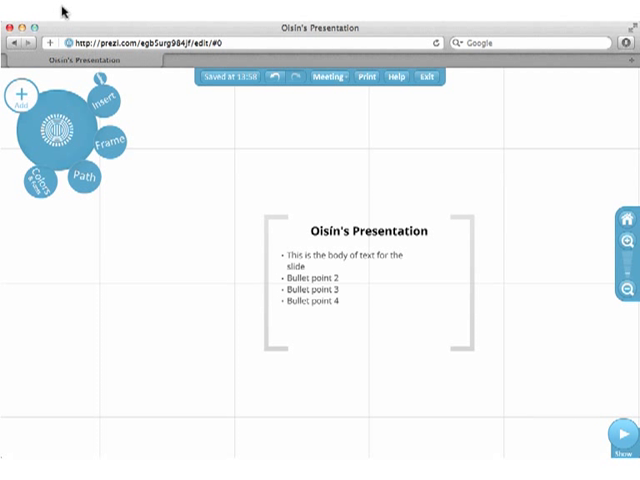
{"action": "mouse_move", "coordinate": [224, 170]}
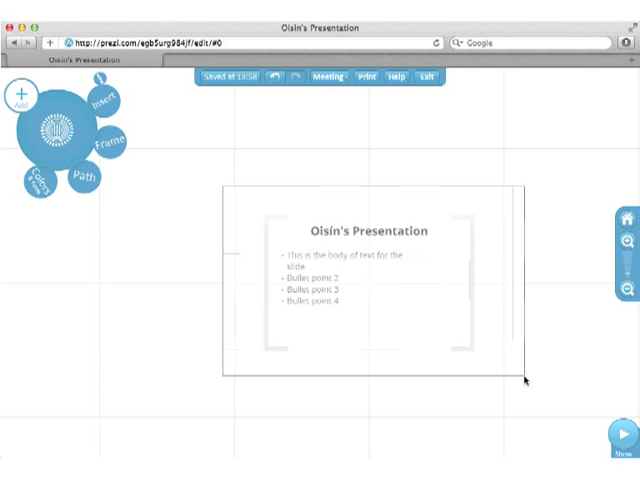
Duplicate the slide and place two copies stacked to its right
{"action": "left_click", "coordinate": [362, 292]}
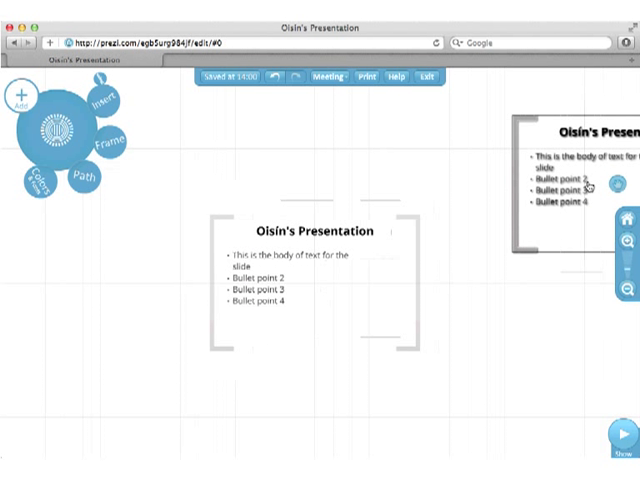
{"action": "left_click", "coordinate": [572, 187]}
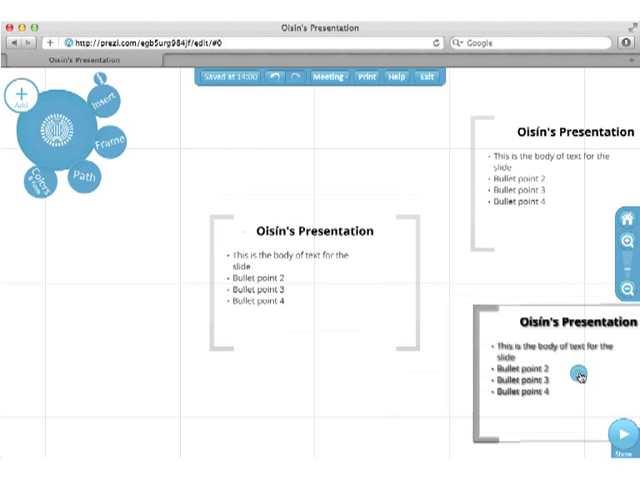
{"action": "left_click", "coordinate": [580, 375]}
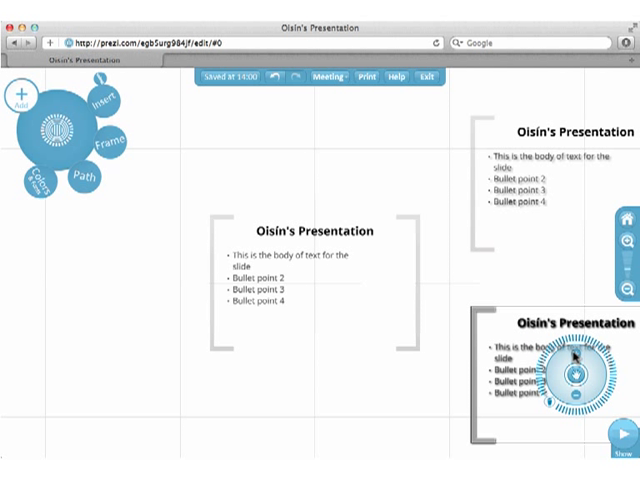
{"action": "mouse_move", "coordinate": [583, 180]}
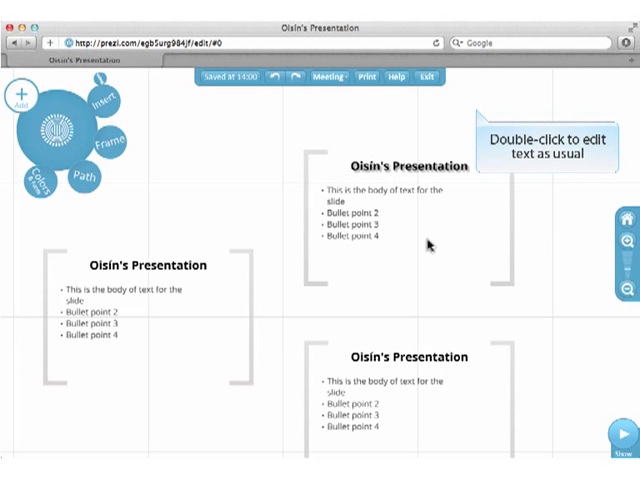
Retitle the upper right copy 'Slide 2' with the line 'Enter the new content here'
{"action": "double_click", "coordinate": [402, 164]}
{"action": "type", "text": "Enter the n"}
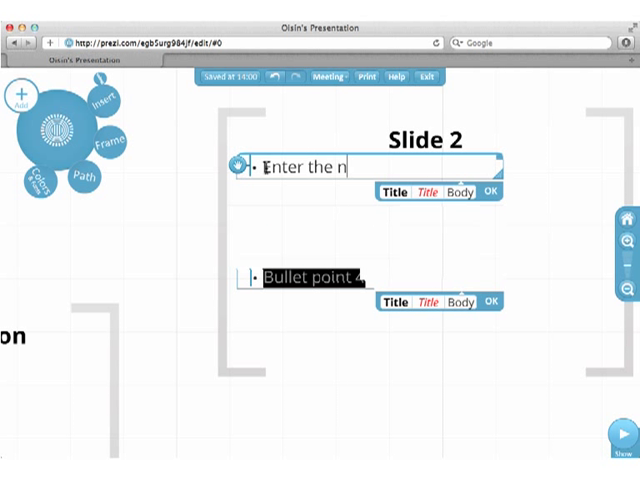
{"action": "type", "text": "ew con"}
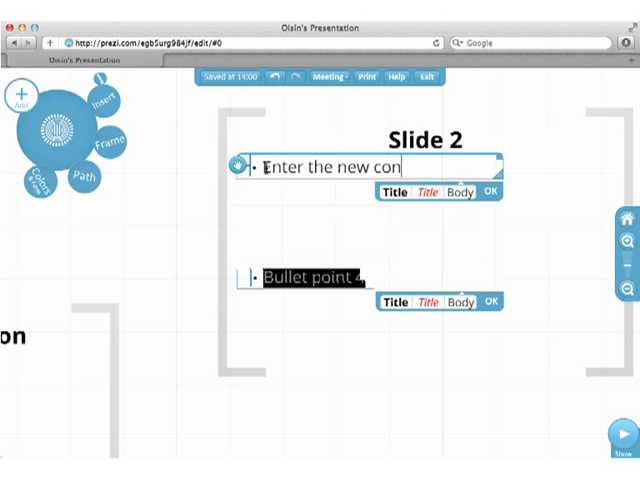
{"action": "type", "text": "tent here"}
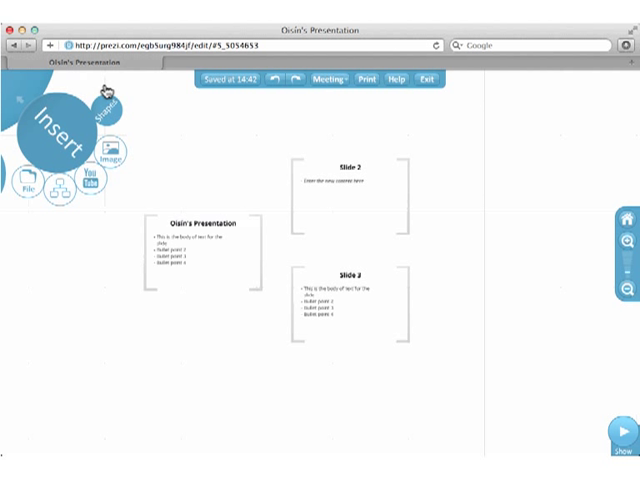
Bring up the Insert menu's set of shapes
{"action": "left_click", "coordinate": [106, 101]}
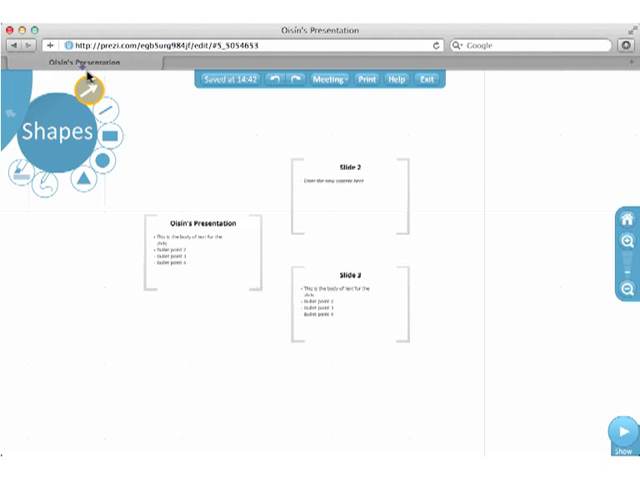
{"action": "mouse_move", "coordinate": [80, 91]}
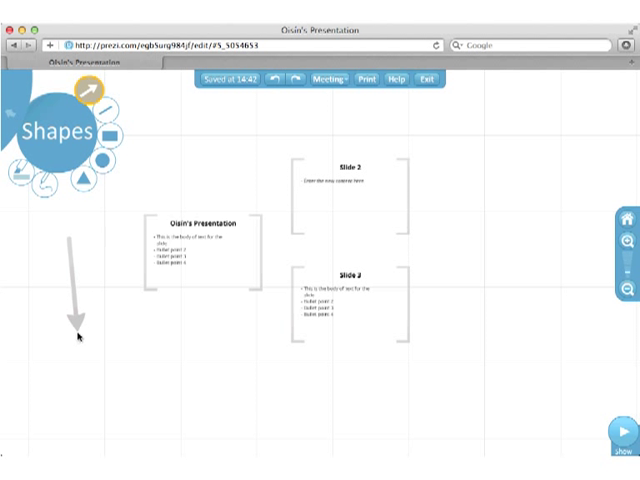
{"action": "mouse_move", "coordinate": [110, 352]}
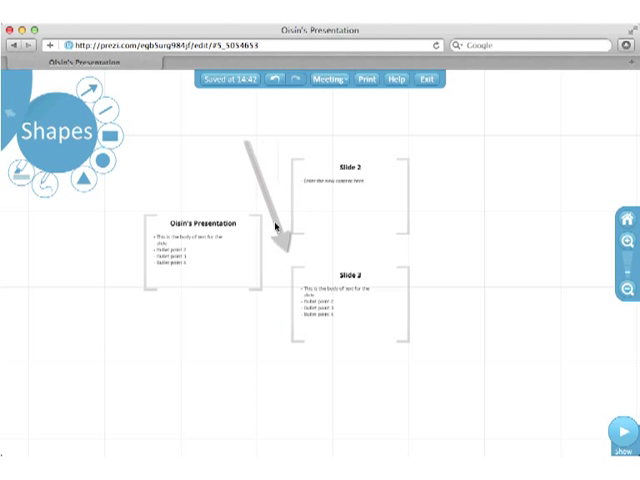
{"action": "mouse_move", "coordinate": [284, 207]}
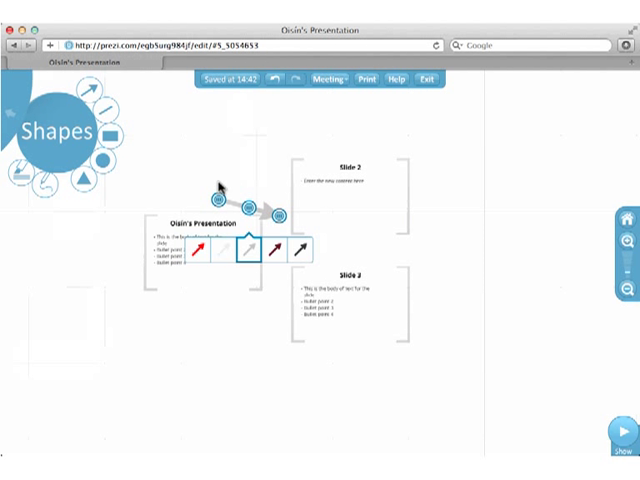
{"action": "mouse_move", "coordinate": [281, 191]}
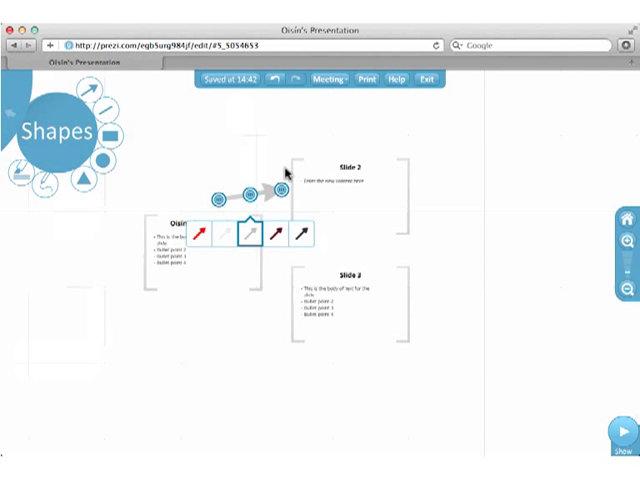
{"action": "mouse_move", "coordinate": [253, 175]}
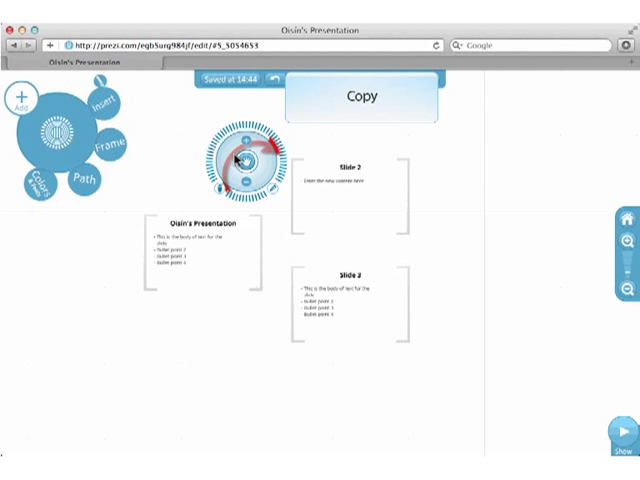
{"action": "mouse_move", "coordinate": [268, 131]}
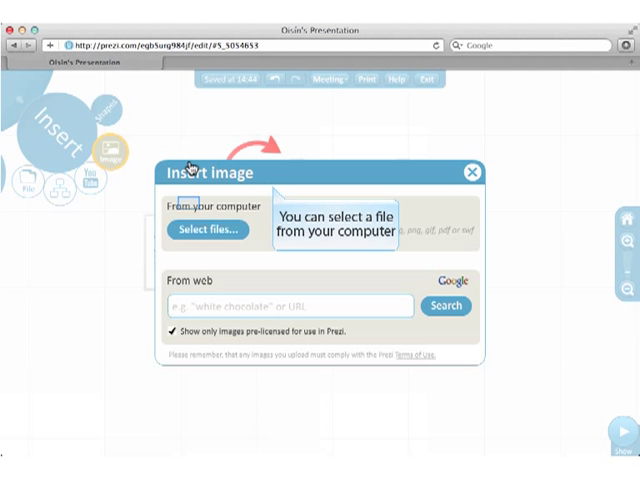
Insert a web-searched 'Castle' picture, shrink it small and place it inside Slide 2
{"action": "left_click", "coordinate": [207, 230]}
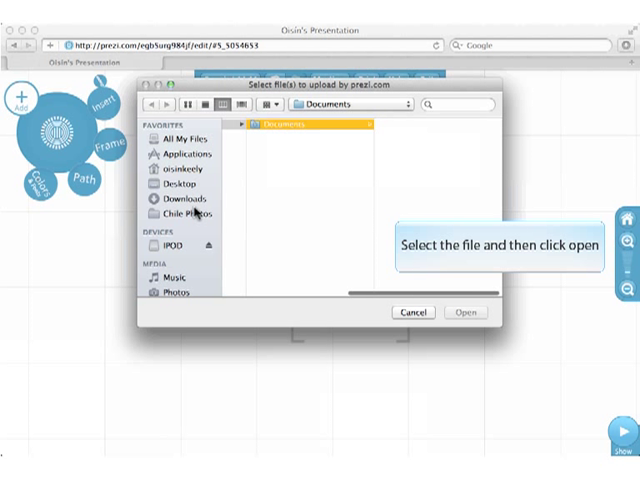
{"action": "left_click", "coordinate": [412, 311]}
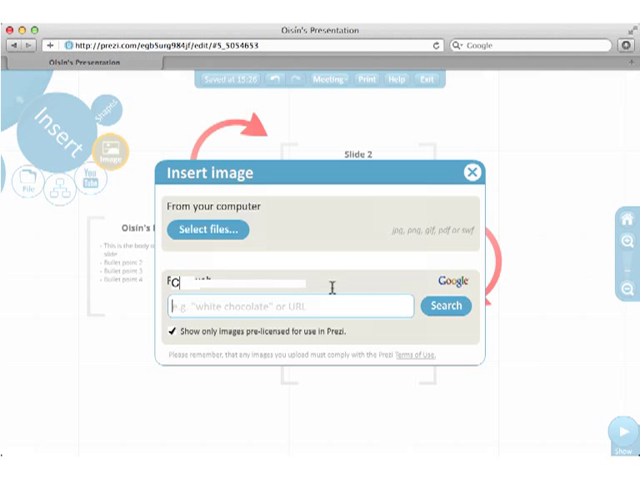
{"action": "type", "text": "Castle"}
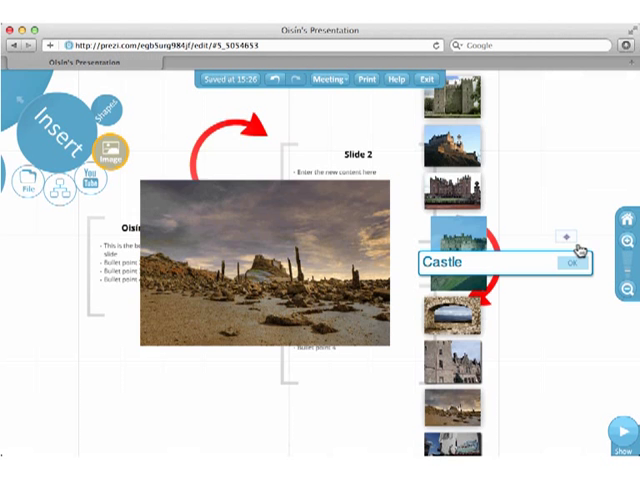
{"action": "left_click", "coordinate": [571, 262]}
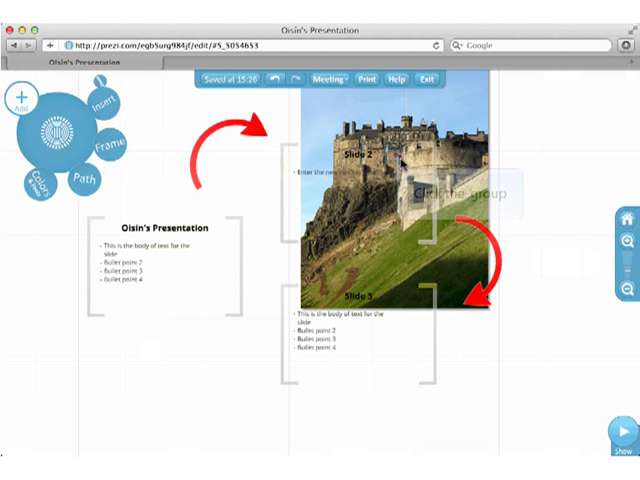
{"action": "left_click", "coordinate": [398, 188]}
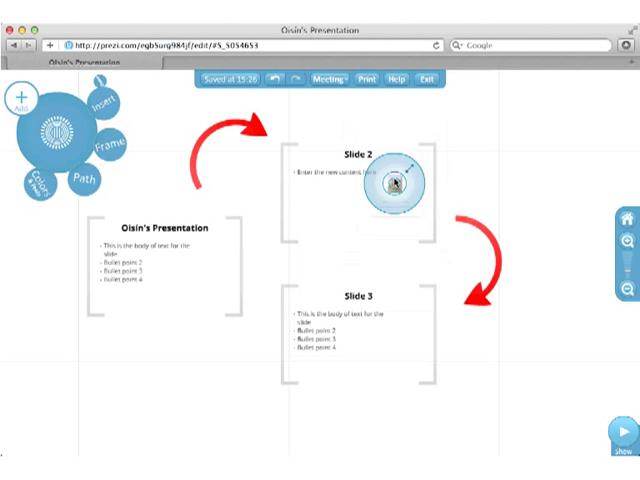
{"action": "left_click", "coordinate": [392, 185]}
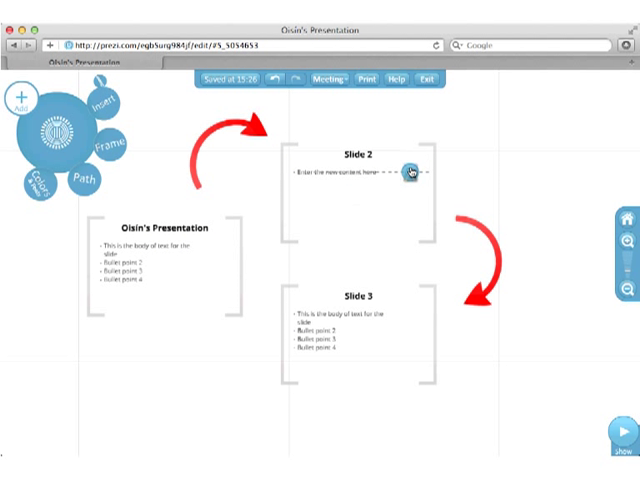
{"action": "left_click", "coordinate": [415, 170]}
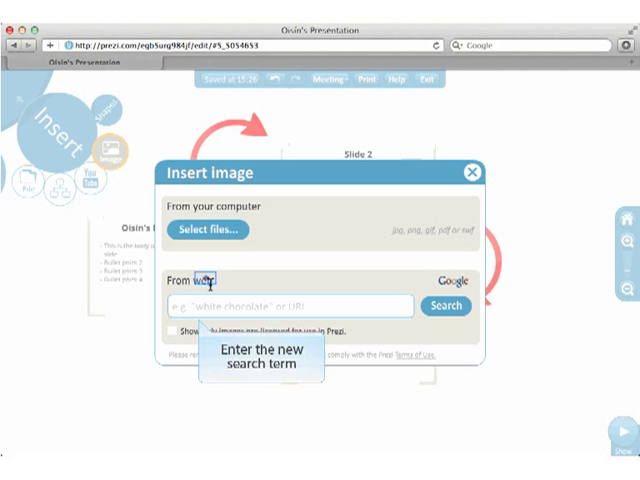
Search the web for 'King' playing-card images to add to Slide 2
{"action": "type", "text": "King"}
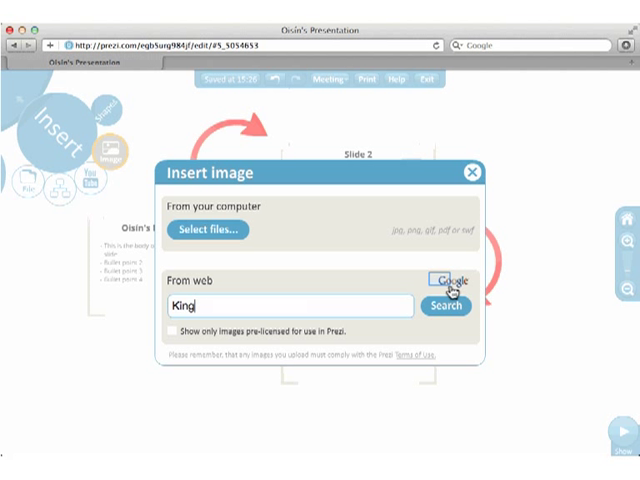
{"action": "left_click", "coordinate": [446, 306]}
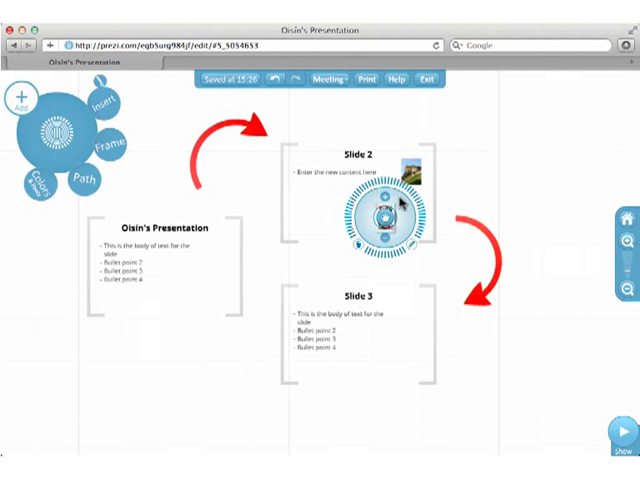
{"action": "mouse_move", "coordinate": [445, 200]}
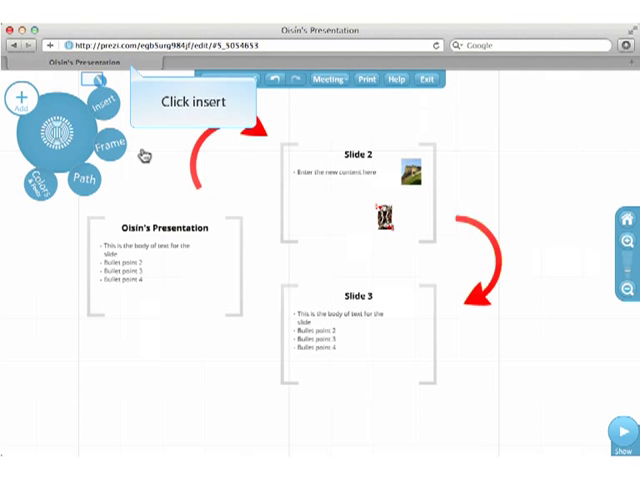
Insert a YouTube video from its pasted link onto the first slide
{"action": "left_click", "coordinate": [100, 98]}
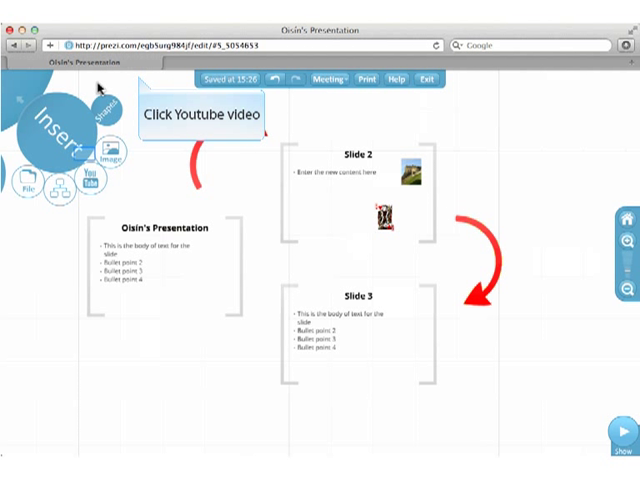
{"action": "left_click", "coordinate": [85, 184]}
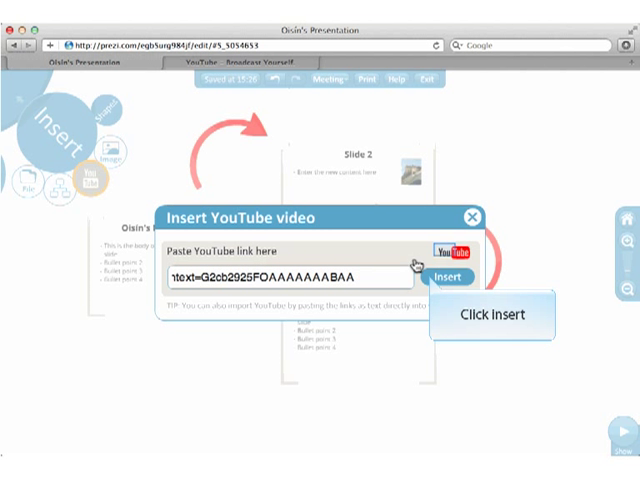
{"action": "left_click", "coordinate": [453, 276]}
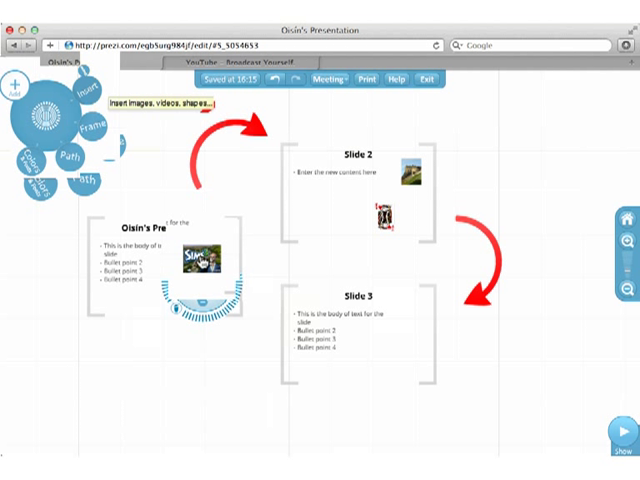
Upload 'What is Prezi.flv' from the Desktop and position it inside Slide 3
{"action": "left_click", "coordinate": [50, 100]}
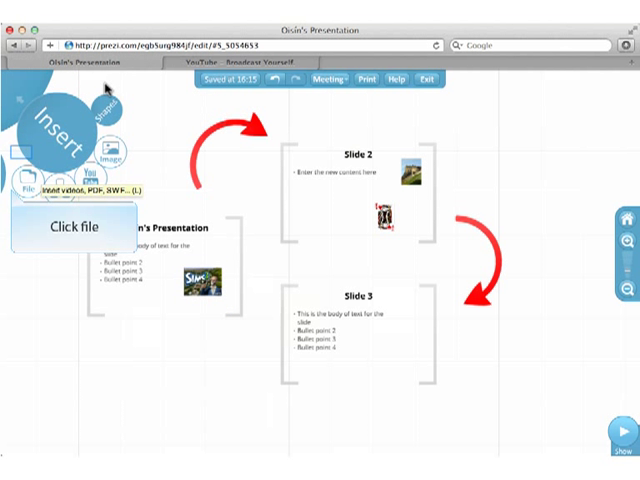
{"action": "mouse_move", "coordinate": [28, 156]}
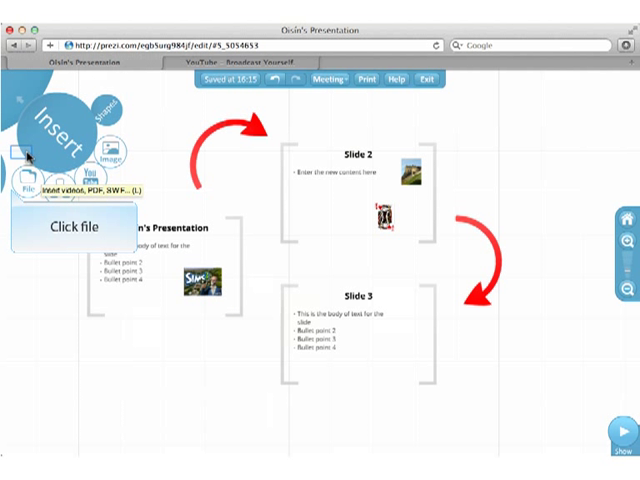
{"action": "left_click", "coordinate": [23, 188]}
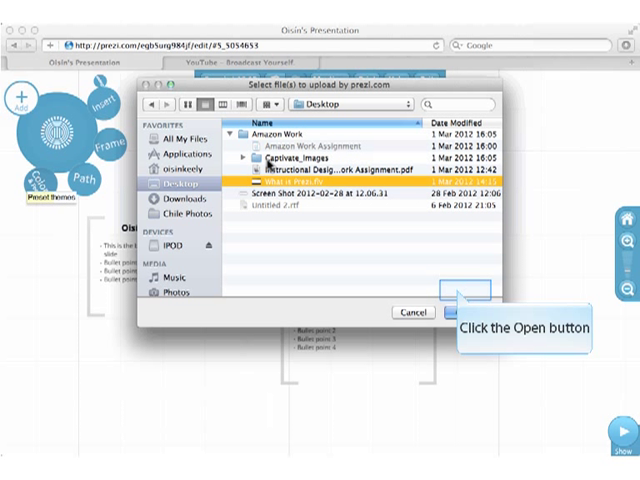
{"action": "mouse_move", "coordinate": [460, 290]}
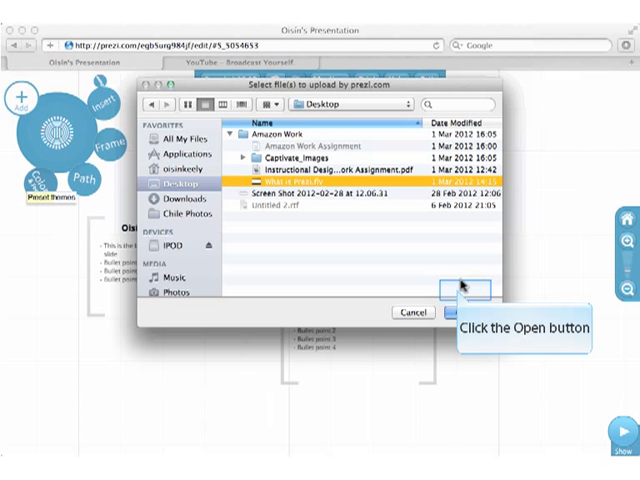
{"action": "left_click", "coordinate": [452, 291]}
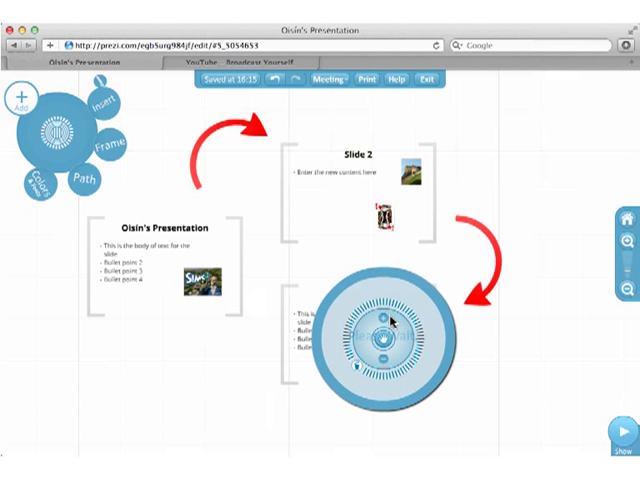
{"action": "mouse_move", "coordinate": [410, 320]}
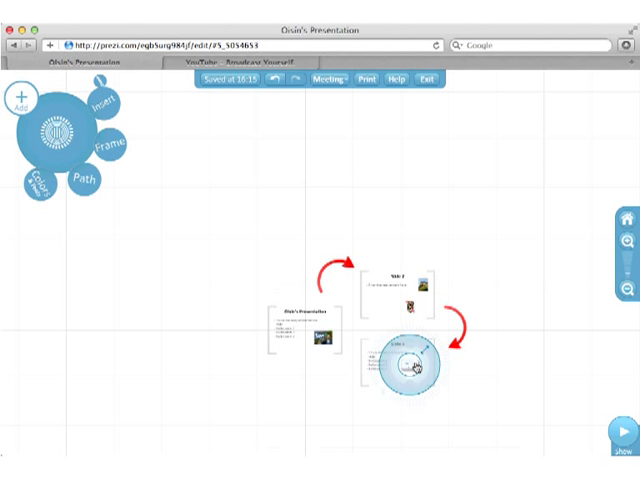
{"action": "left_click", "coordinate": [415, 364]}
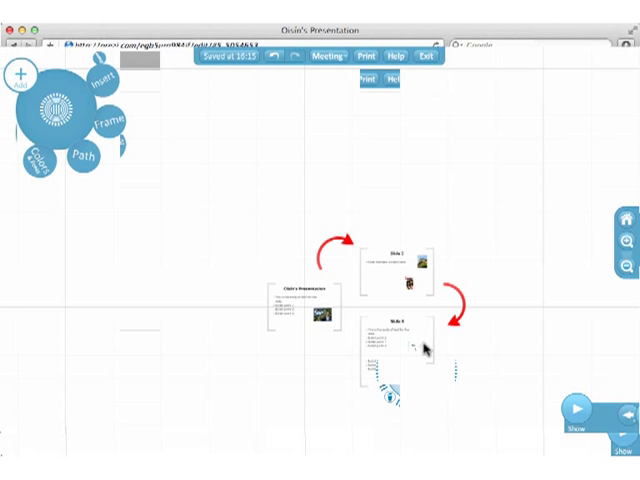
{"action": "left_click", "coordinate": [573, 407]}
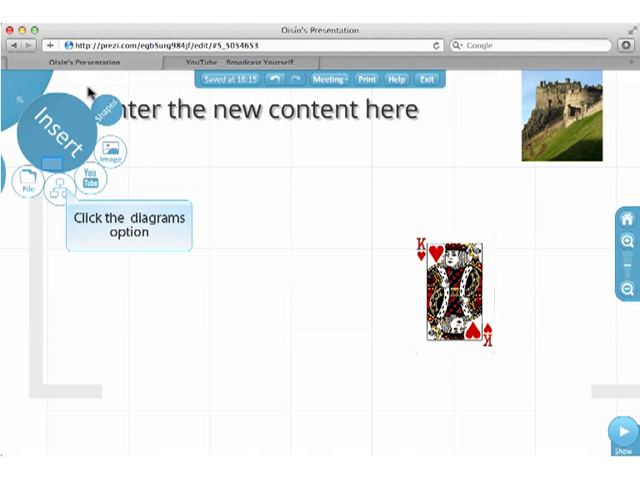
Insert the Pyramid diagram with tiers One through Four
{"action": "left_click", "coordinate": [58, 188]}
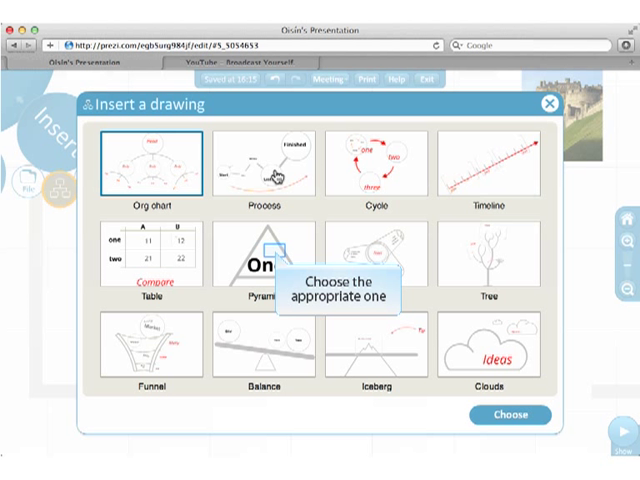
{"action": "left_click", "coordinate": [258, 255]}
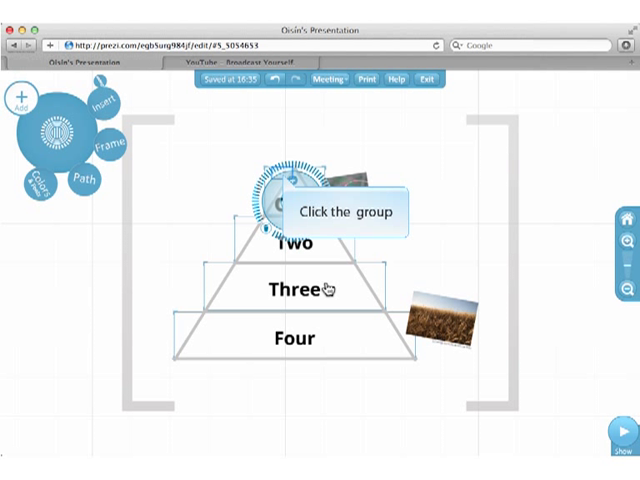
Relabel the pyramid tiers Top and Bottom and insert a 'Field of poppies' web photo
{"action": "left_click", "coordinate": [275, 195]}
{"action": "type", "text": "Field of poppies"}
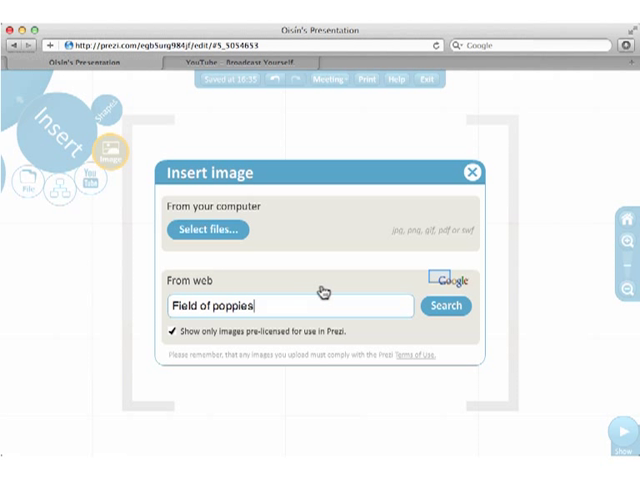
{"action": "left_click", "coordinate": [446, 305]}
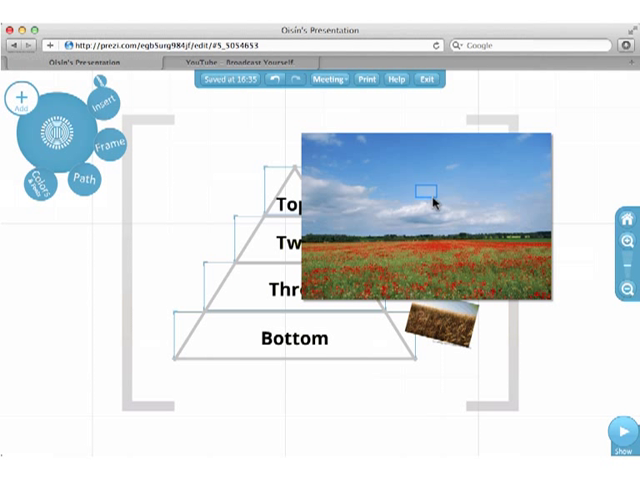
{"action": "left_click", "coordinate": [428, 198]}
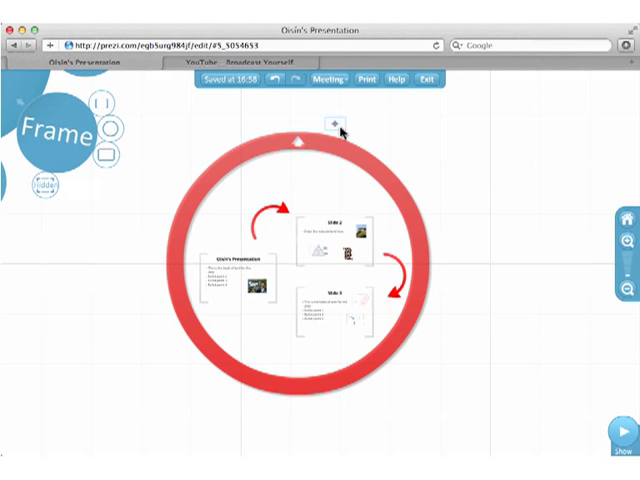
Select the new circle frame drawn around the three slides
{"action": "left_click", "coordinate": [298, 133]}
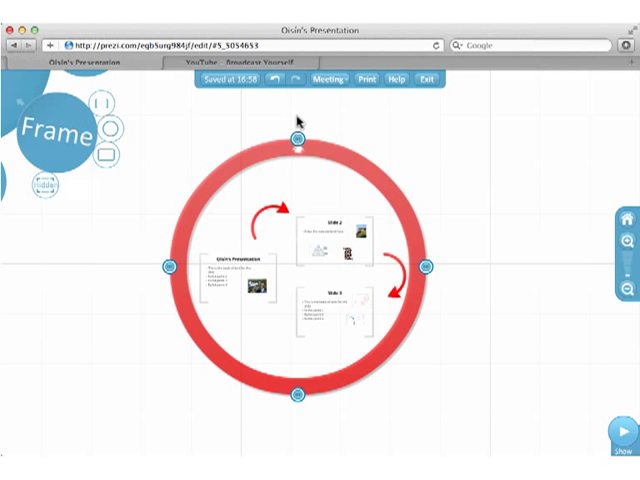
{"action": "mouse_move", "coordinate": [430, 245]}
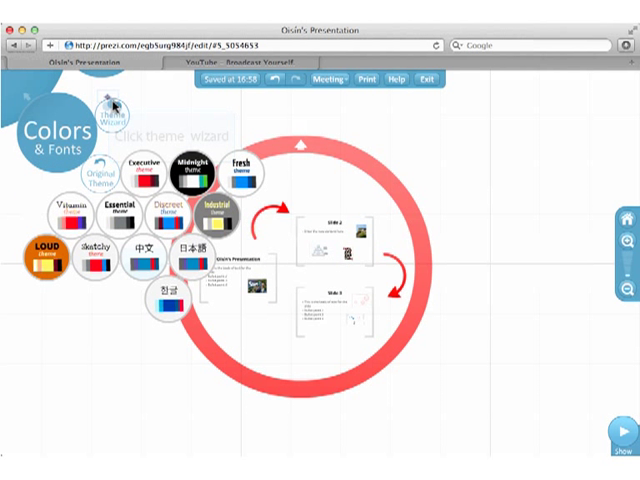
Use the Theme Wizard to make the Circle Frame colour orange
{"action": "left_click", "coordinate": [112, 115]}
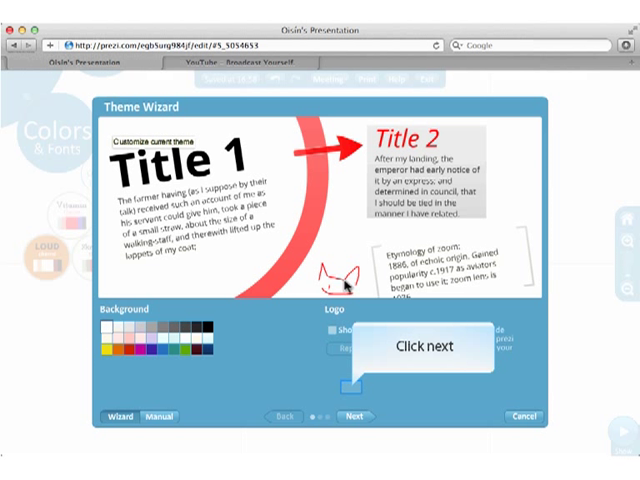
{"action": "left_click", "coordinate": [351, 416]}
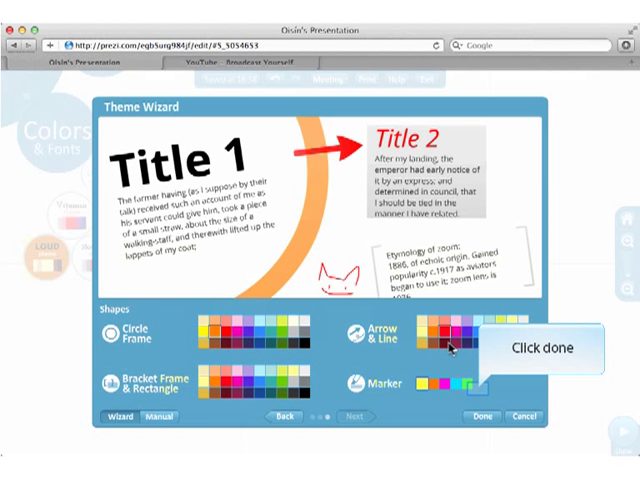
{"action": "left_click", "coordinate": [494, 414]}
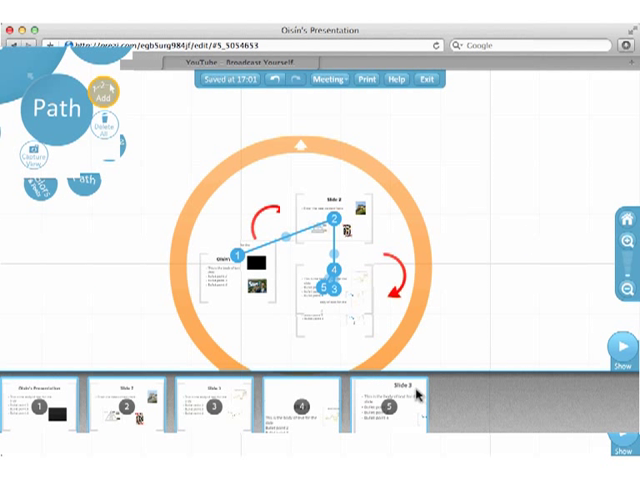
{"action": "mouse_move", "coordinate": [229, 228]}
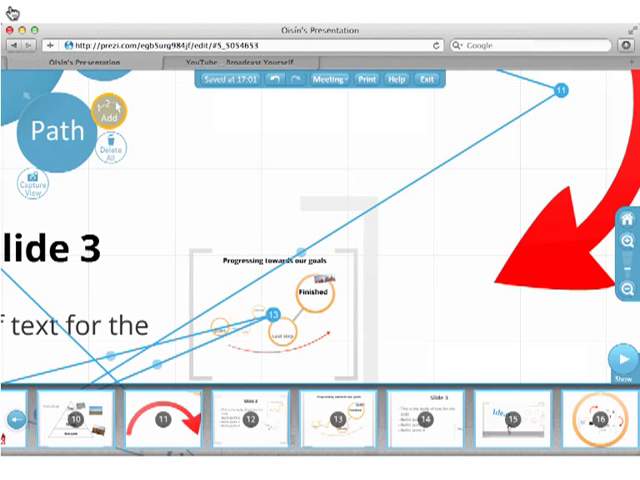
{"action": "mouse_move", "coordinate": [160, 327]}
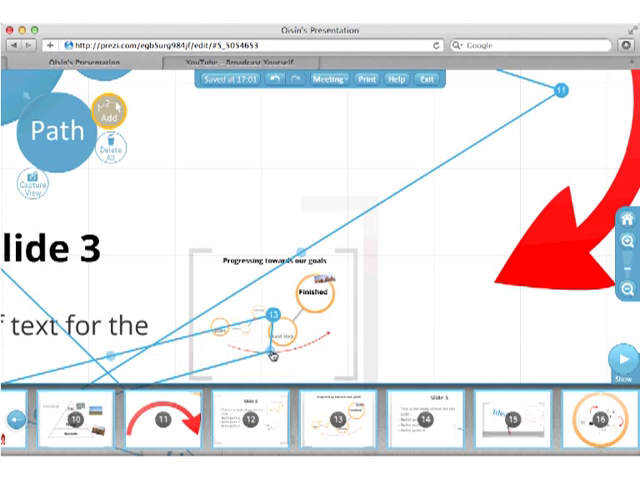
{"action": "mouse_move", "coordinate": [222, 327]}
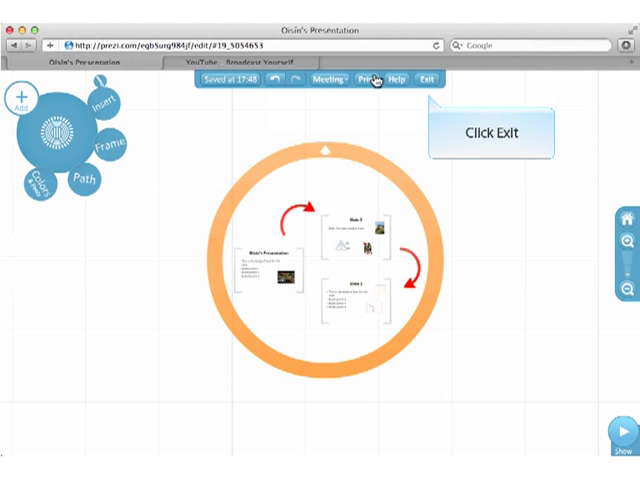
Exit the editor, open the prezi's page and copy its share link
{"action": "left_click", "coordinate": [433, 79]}
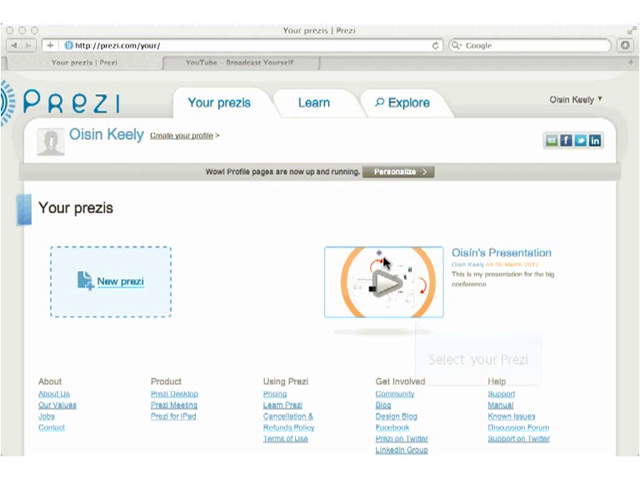
{"action": "left_click", "coordinate": [385, 283]}
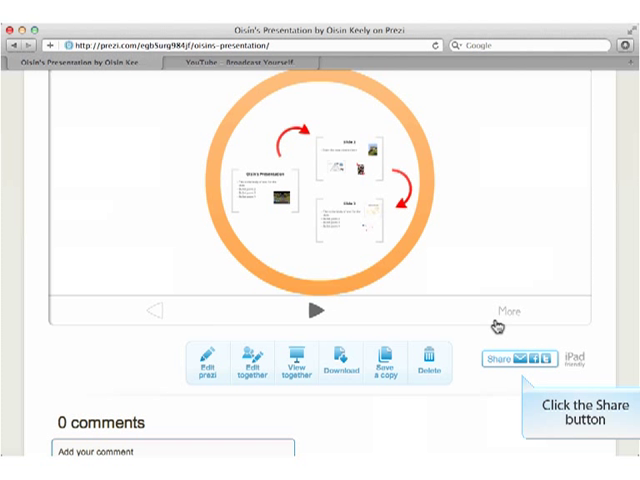
{"action": "left_click", "coordinate": [500, 357]}
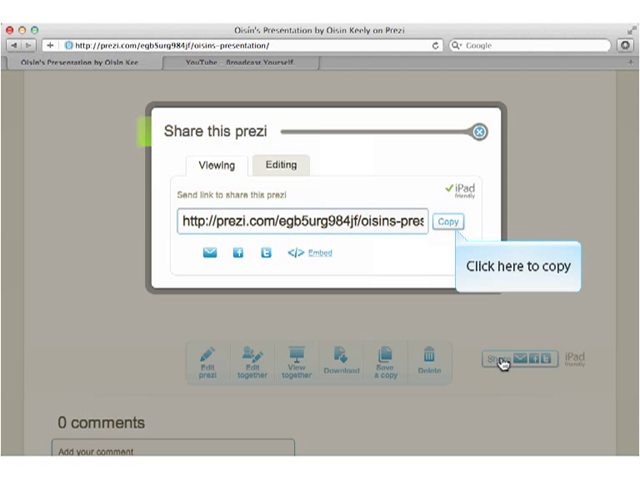
{"action": "left_click", "coordinate": [445, 222]}
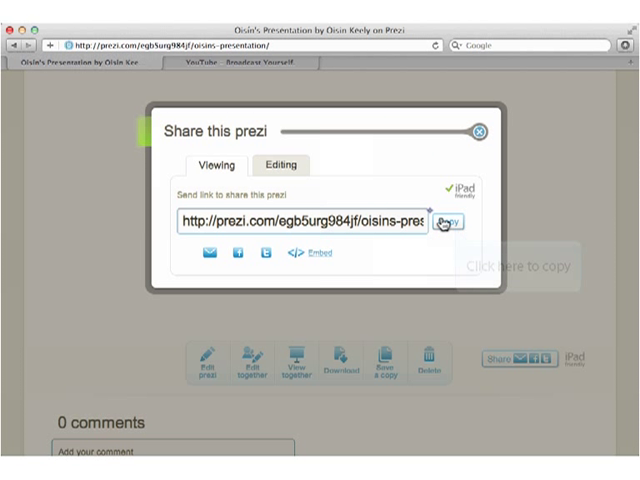
{"action": "left_click", "coordinate": [484, 132]}
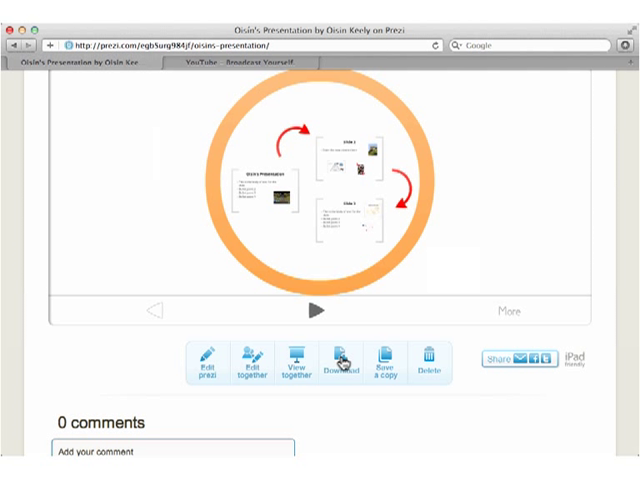
{"action": "left_click", "coordinate": [339, 360]}
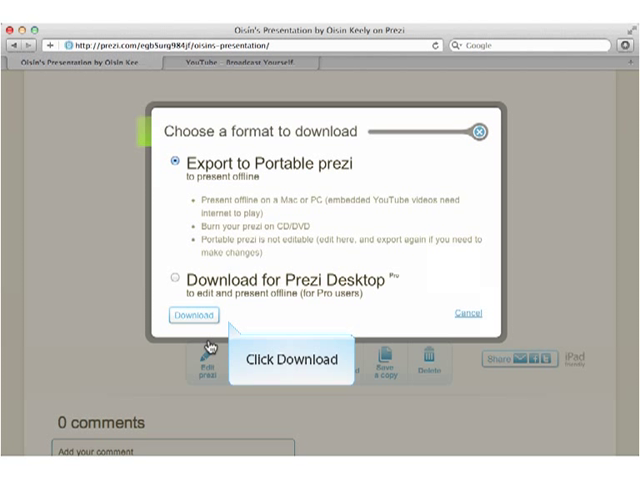
Download the presentation as a Portable prezi and launch the offline file
{"action": "left_click", "coordinate": [193, 315]}
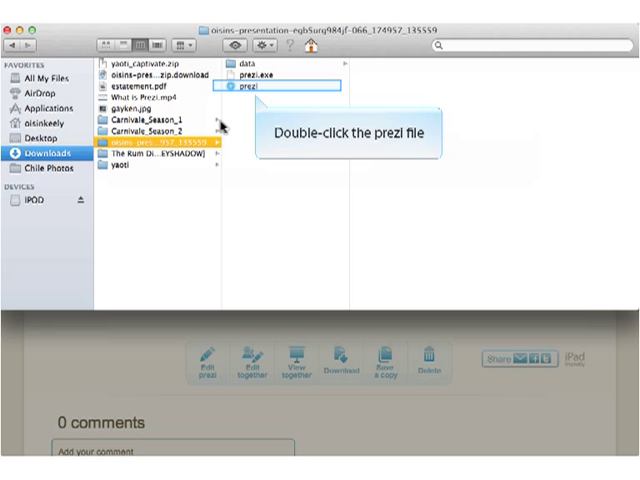
{"action": "double_click", "coordinate": [252, 89]}
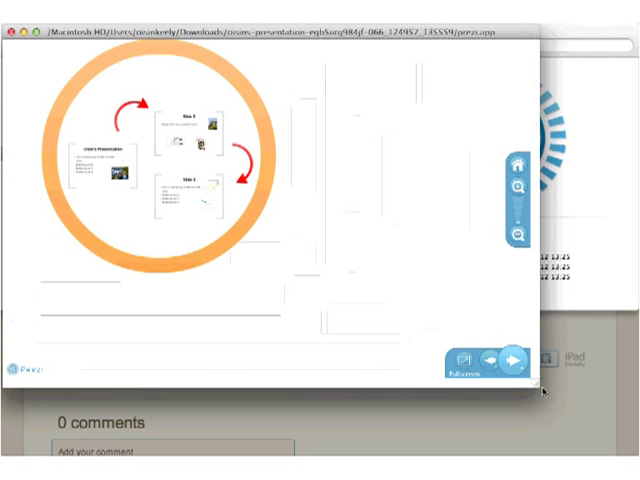